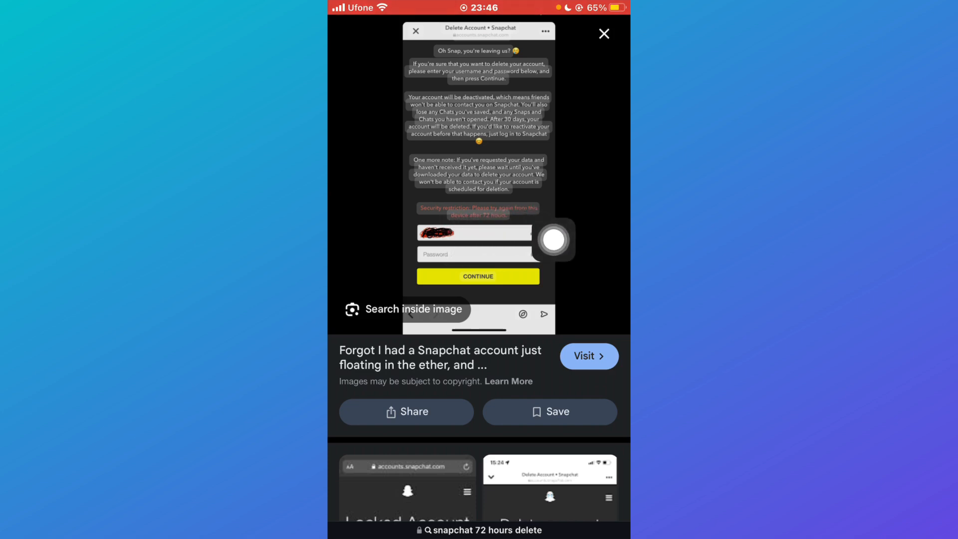
# Leave the Snapchat deletion screenshot and scroll General settings down toward VPN & Device Management
pyautogui.moveTo(553, 240); pyautogui.dragTo(606, 287)
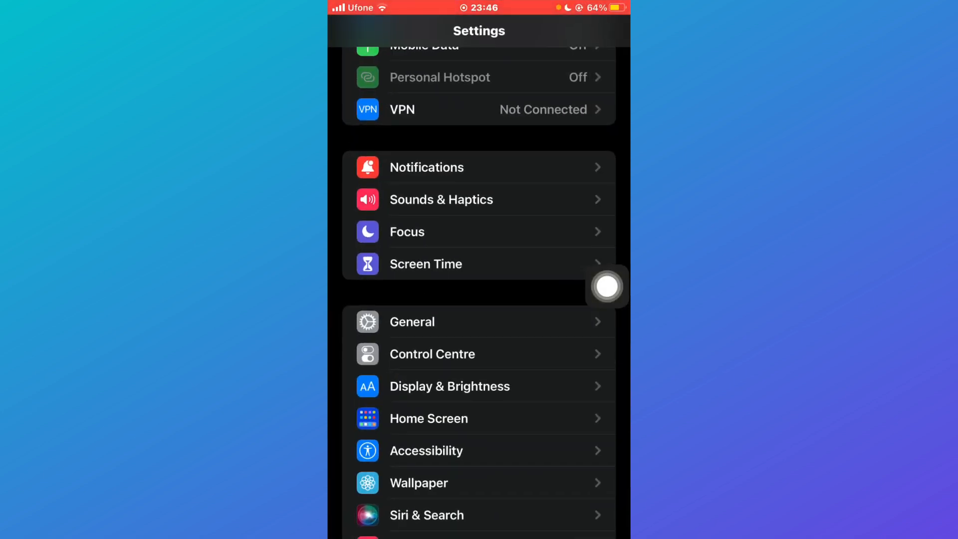
pyautogui.click(412, 322)
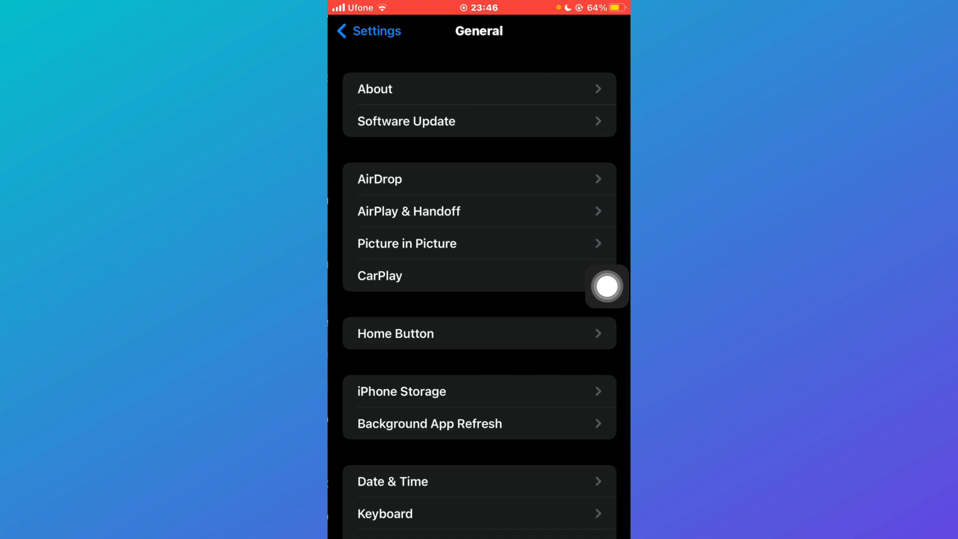
pyautogui.scroll(-3)
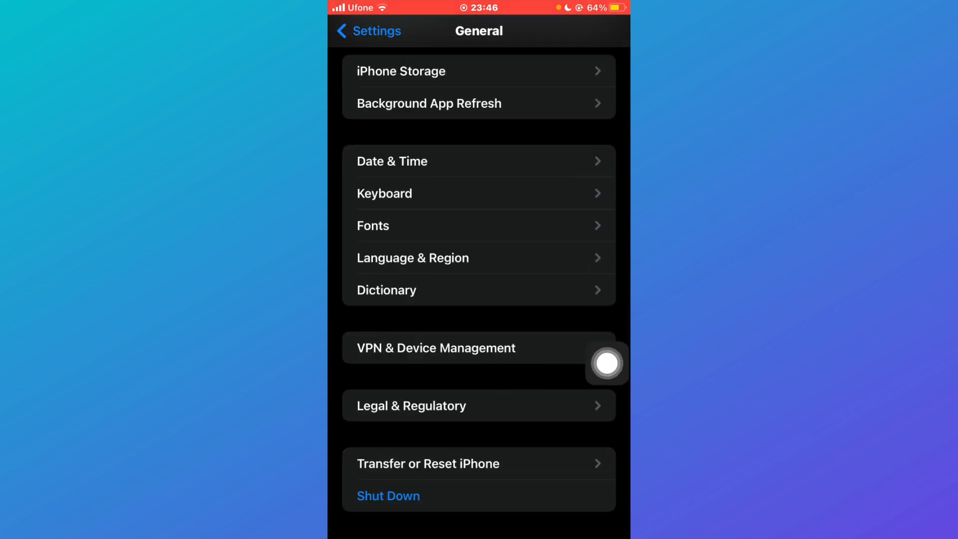
# View VPN & Device Management, confirming VPN shows Not Connected alongside the AppValley profile
pyautogui.click(435, 347)
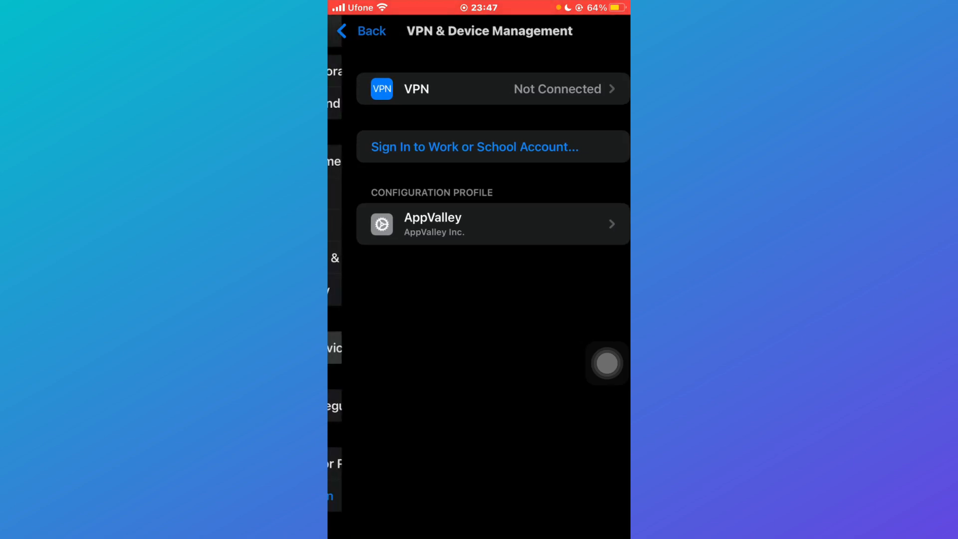
# Back out to Settings and reach iPhone Storage, where Snapchat shows 5.58 GB
pyautogui.click(363, 31)
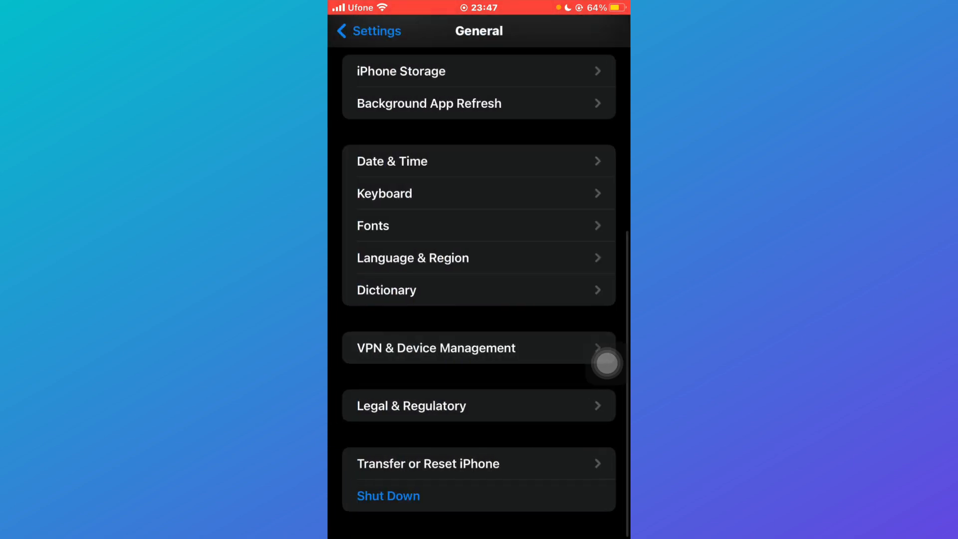
pyautogui.click(366, 31)
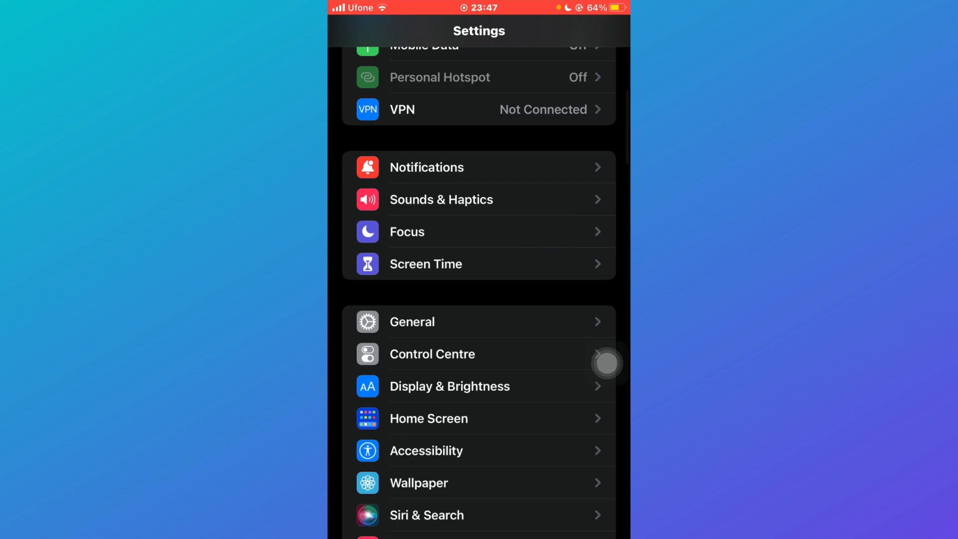
pyautogui.click(413, 322)
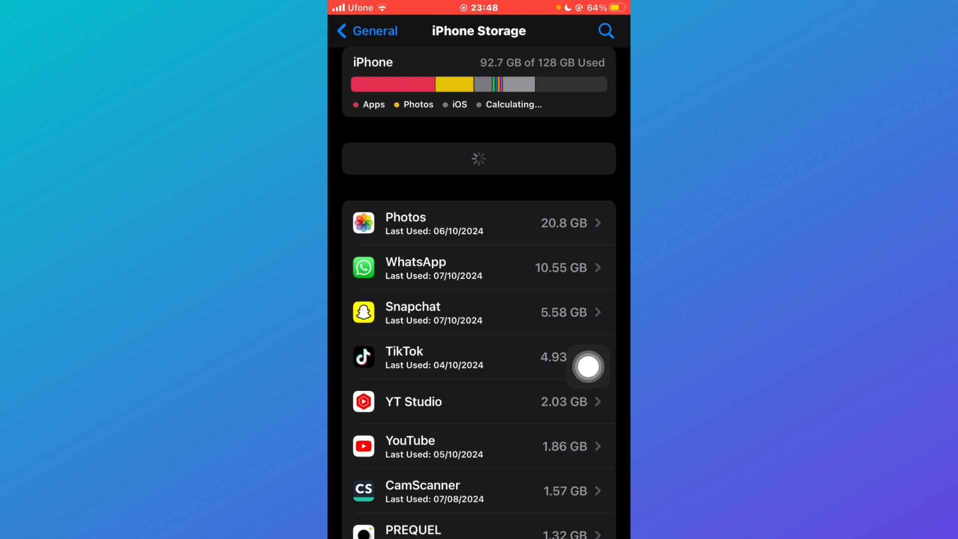
# View Snapchat's storage details (273.3 MB app, 5.3 GB data, Offload App), then return to General
pyautogui.click(480, 313)
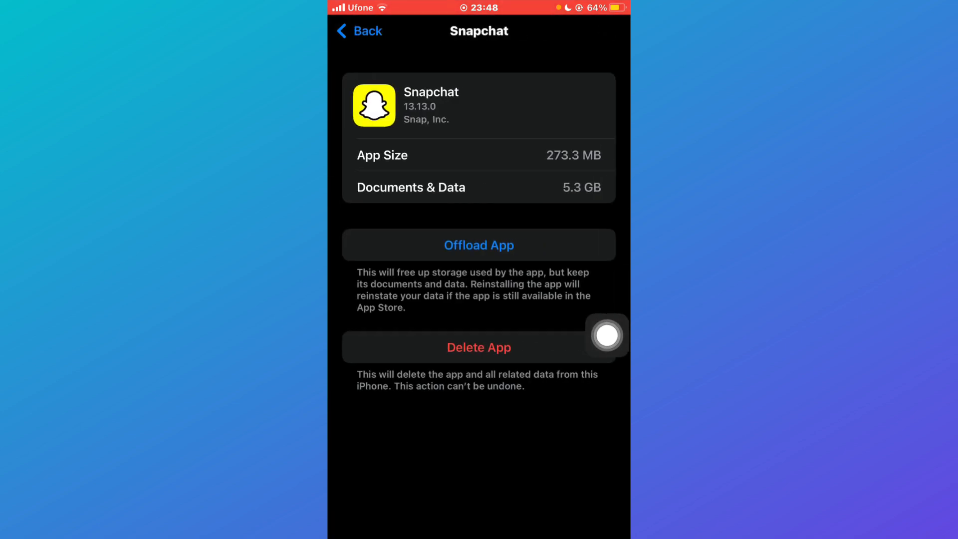
pyautogui.moveTo(607, 380)
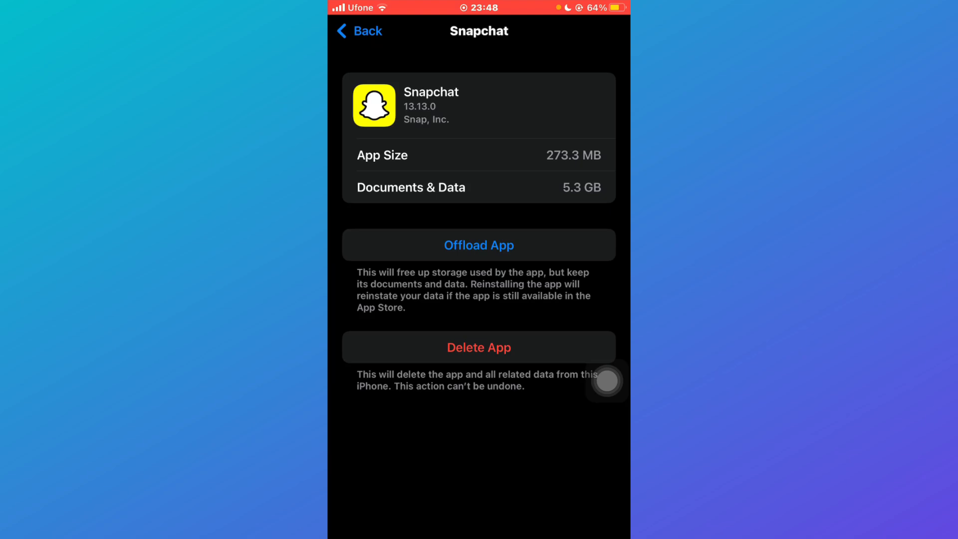
pyautogui.click(358, 30)
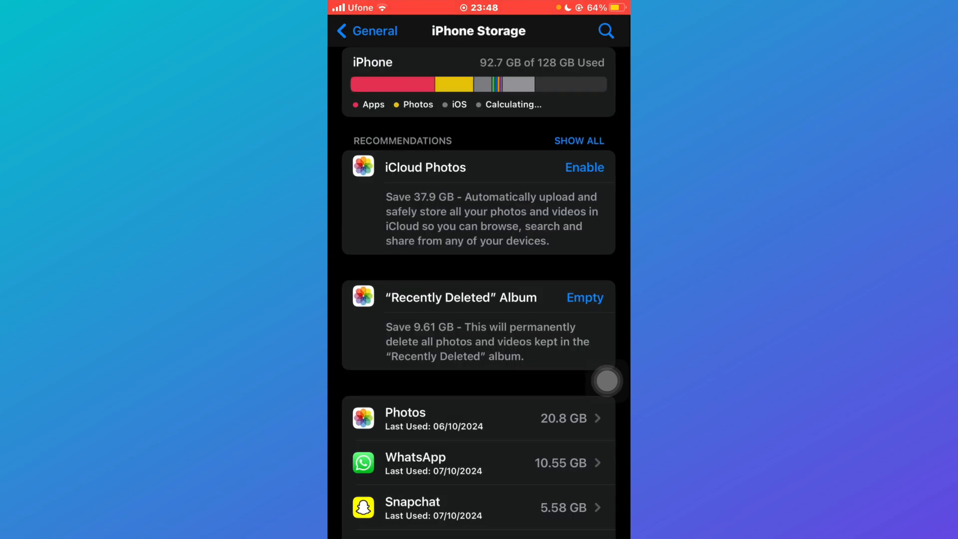
pyautogui.click(366, 31)
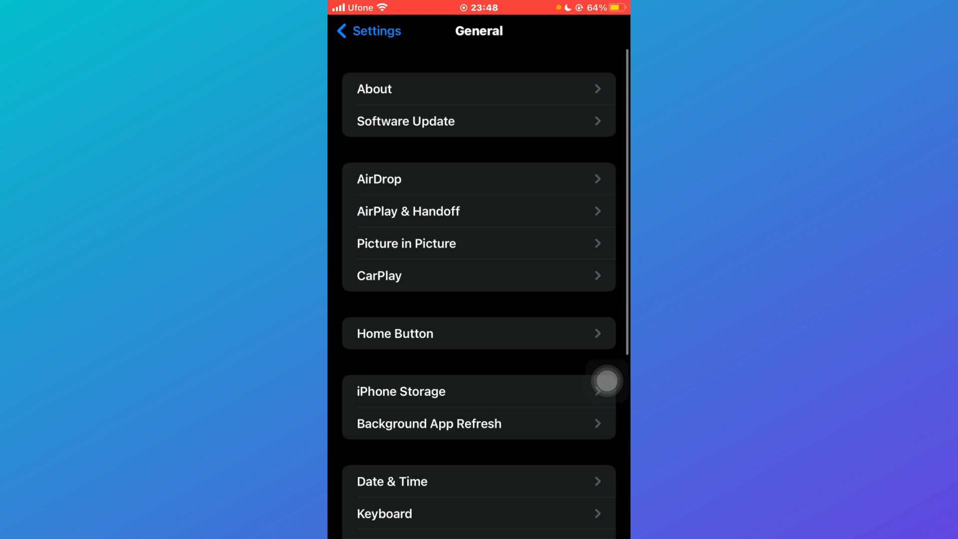